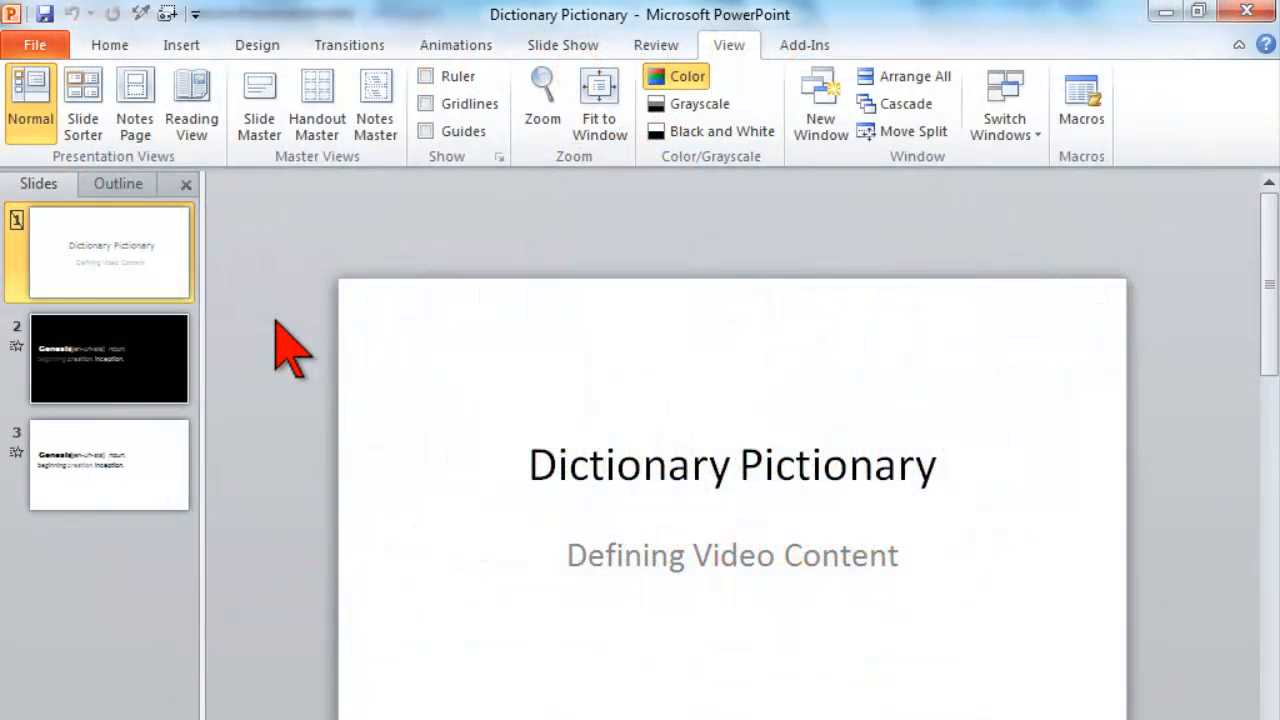
# Show the black Genesis definition slide from the Dictionary Pictionary deck.
pyautogui.click(160, 264)
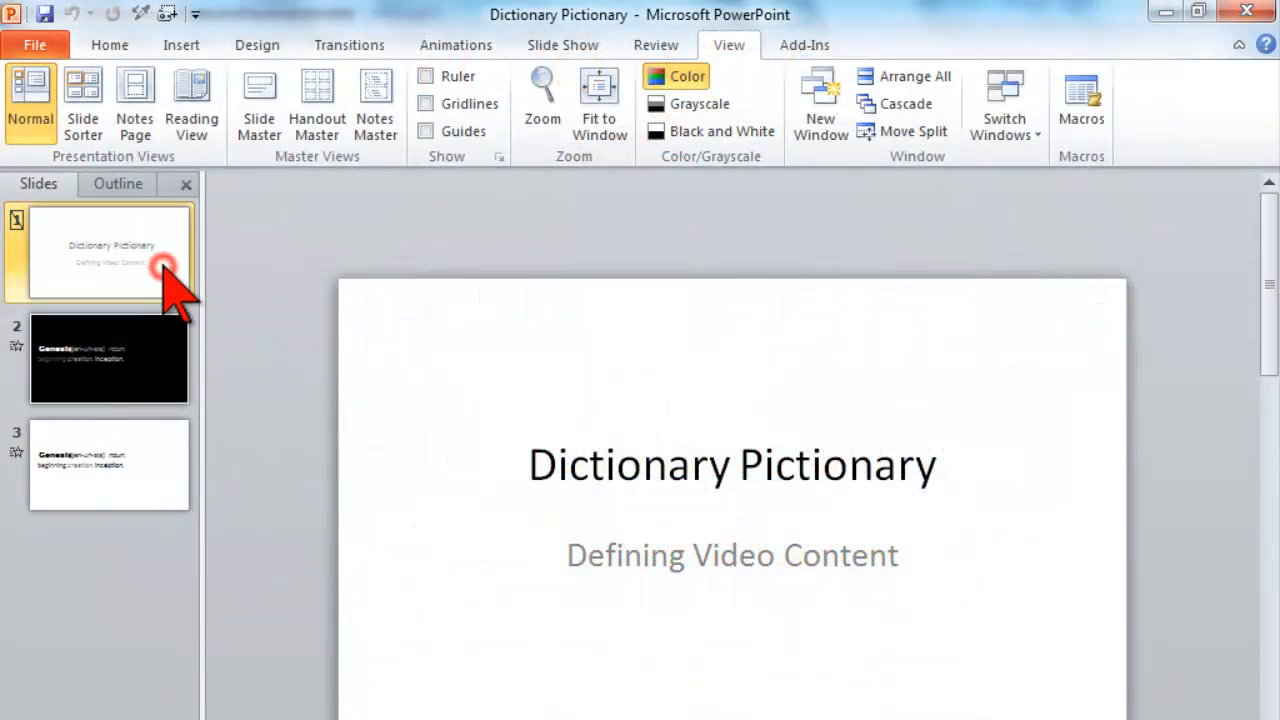
pyautogui.click(108, 356)
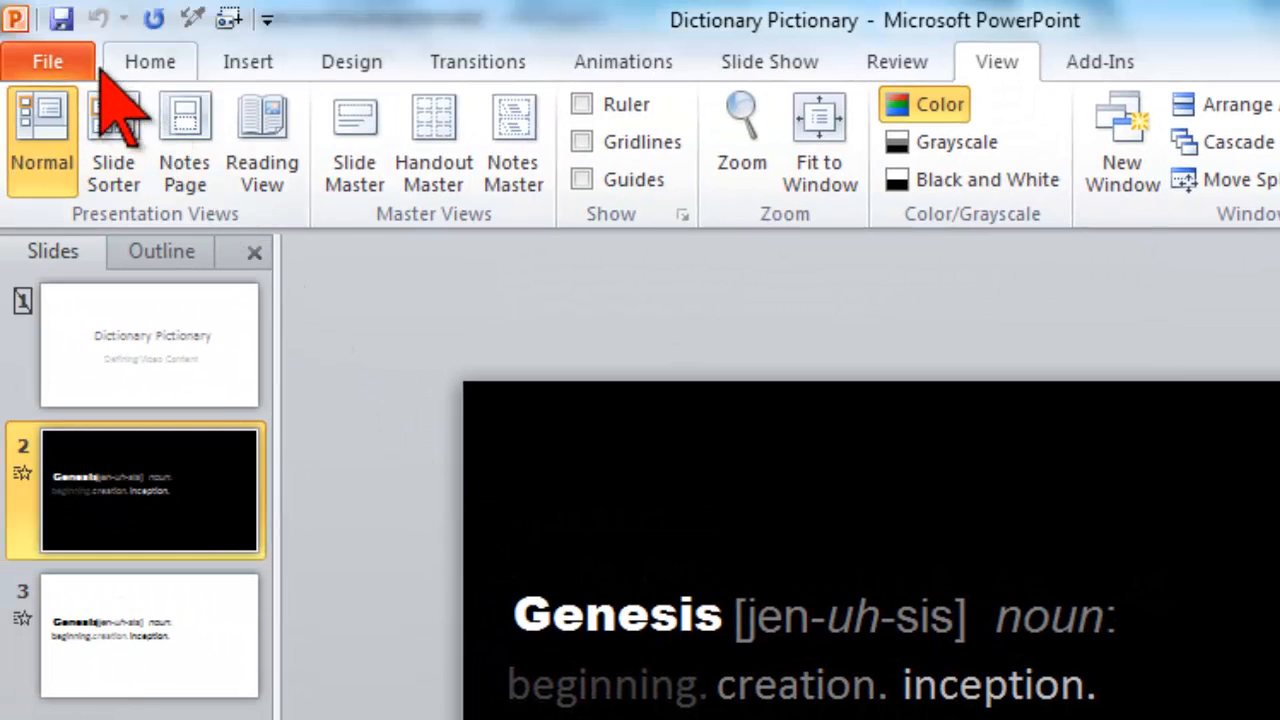
# Save a copy named 'Dictionary Pictionary Project', then select the word Genesis on the slide.
pyautogui.click(46, 60)
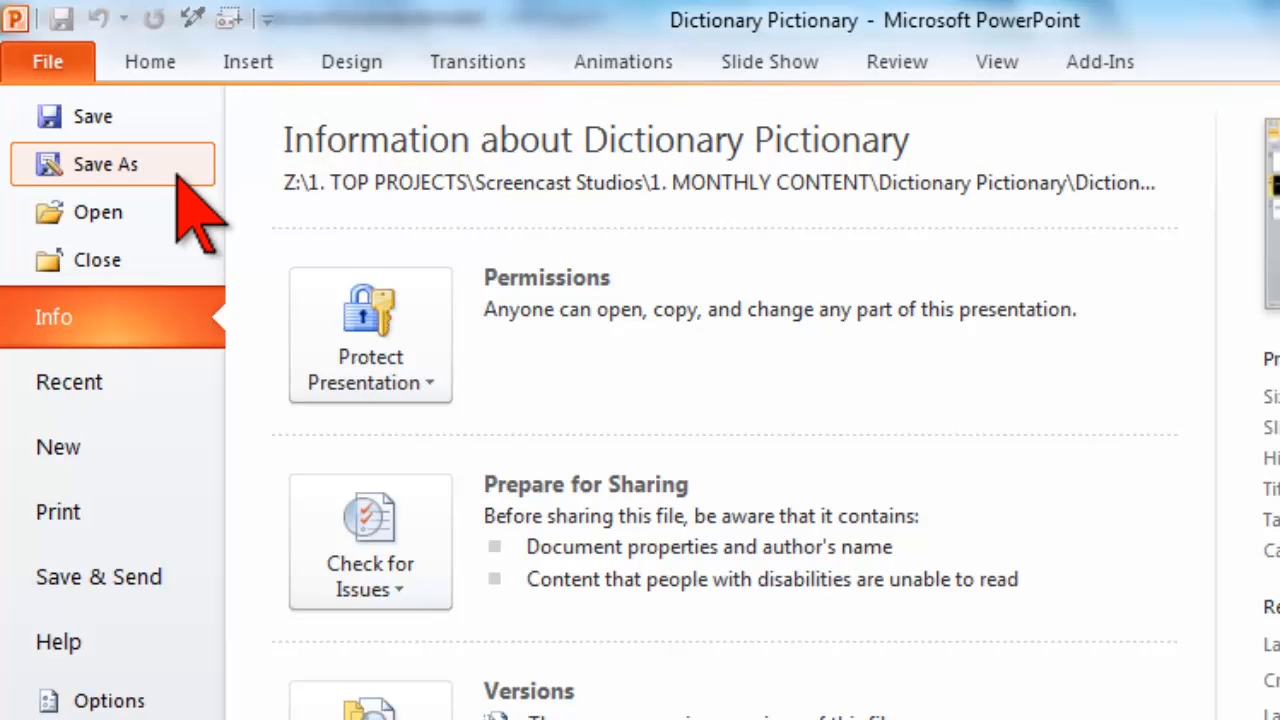
pyautogui.click(104, 164)
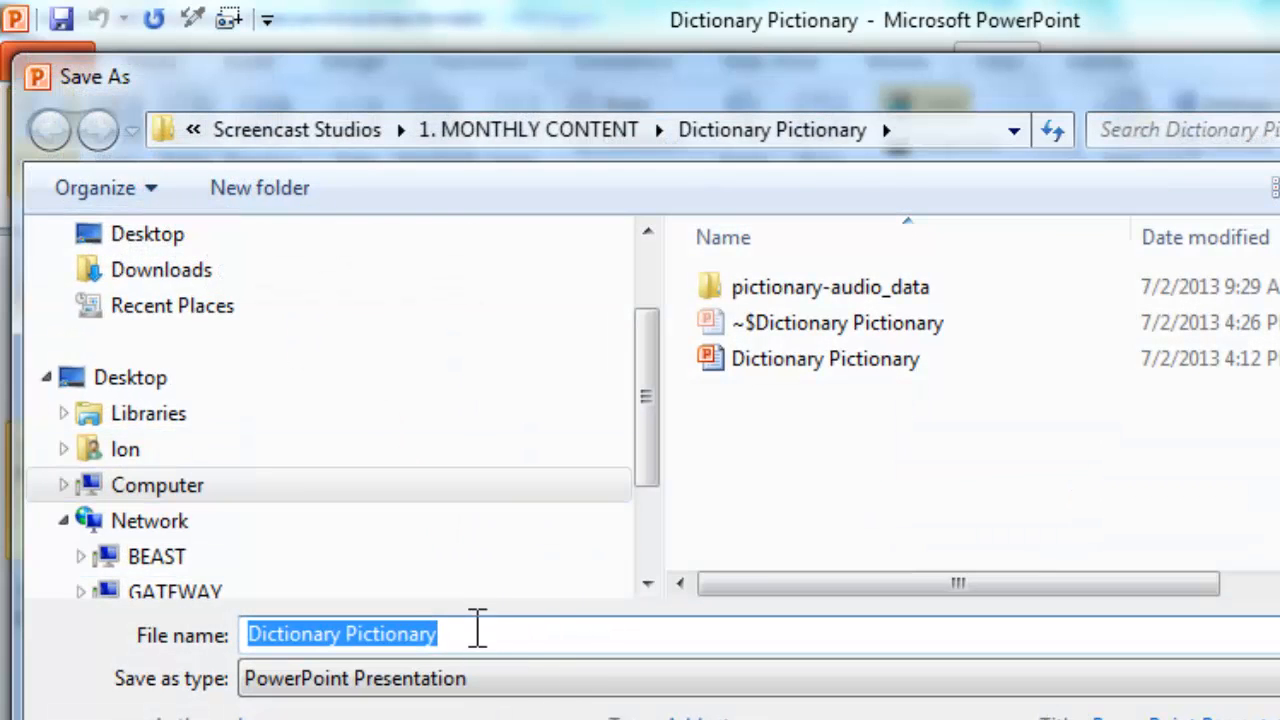
pyautogui.write('Project')
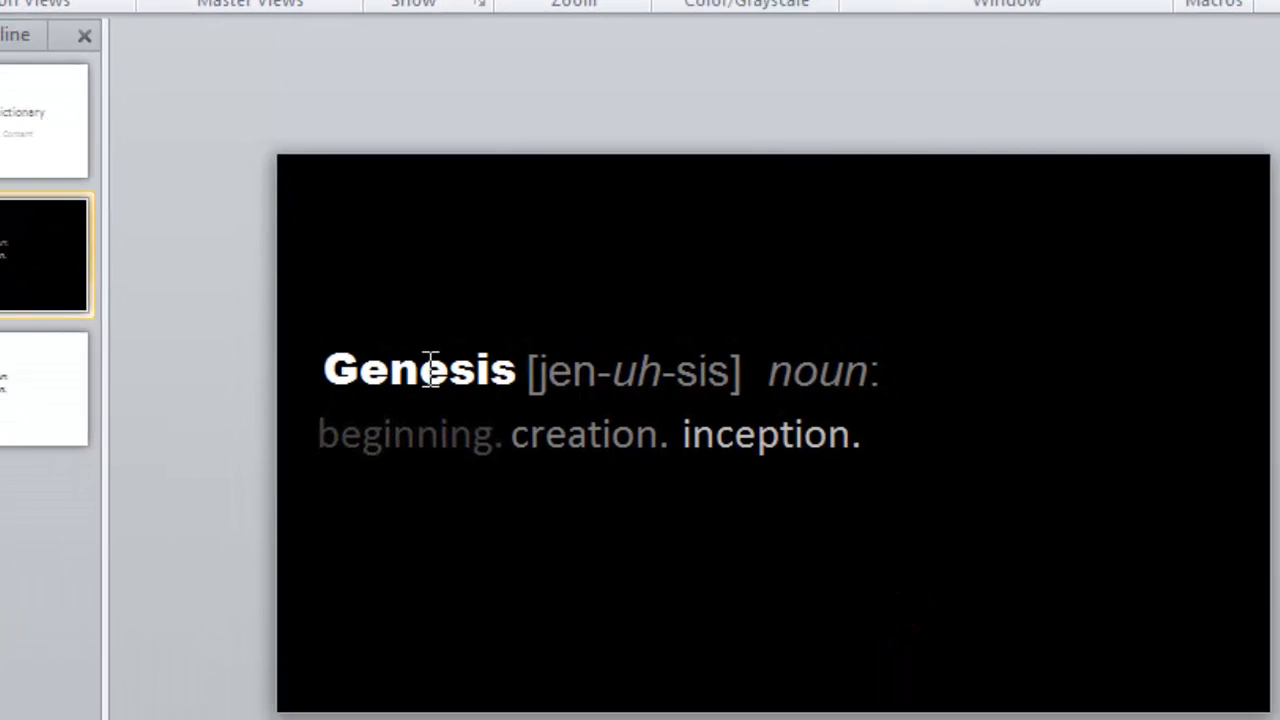
pyautogui.doubleClick(418, 368)
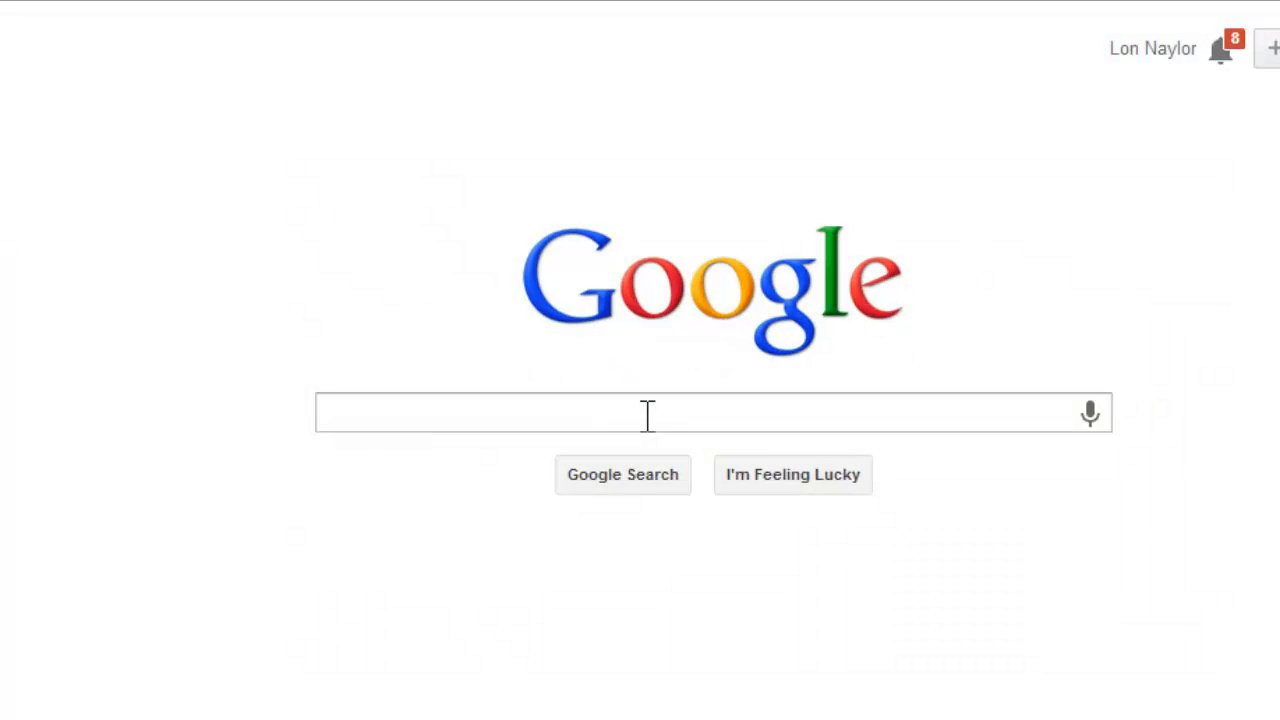
# Search Google for 'define genesis' to get its pronunciation, meaning and synonyms.
pyautogui.click(648, 412)
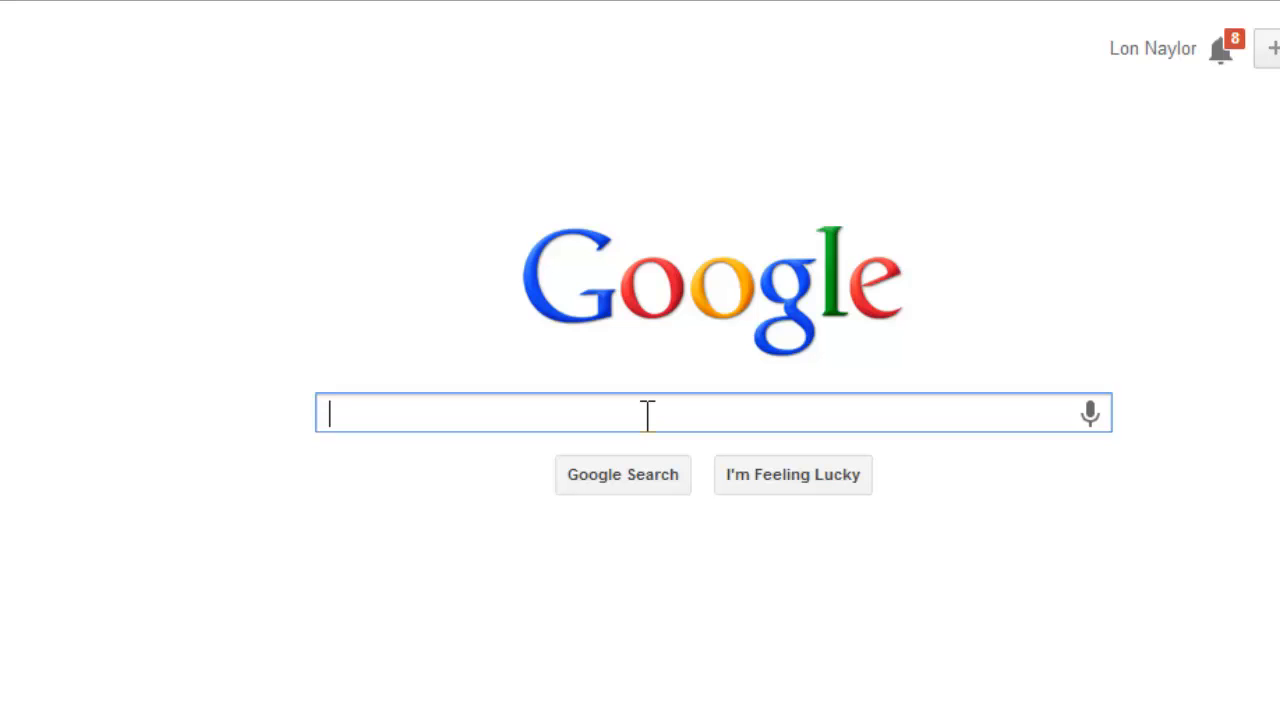
pyautogui.write('define genesis')
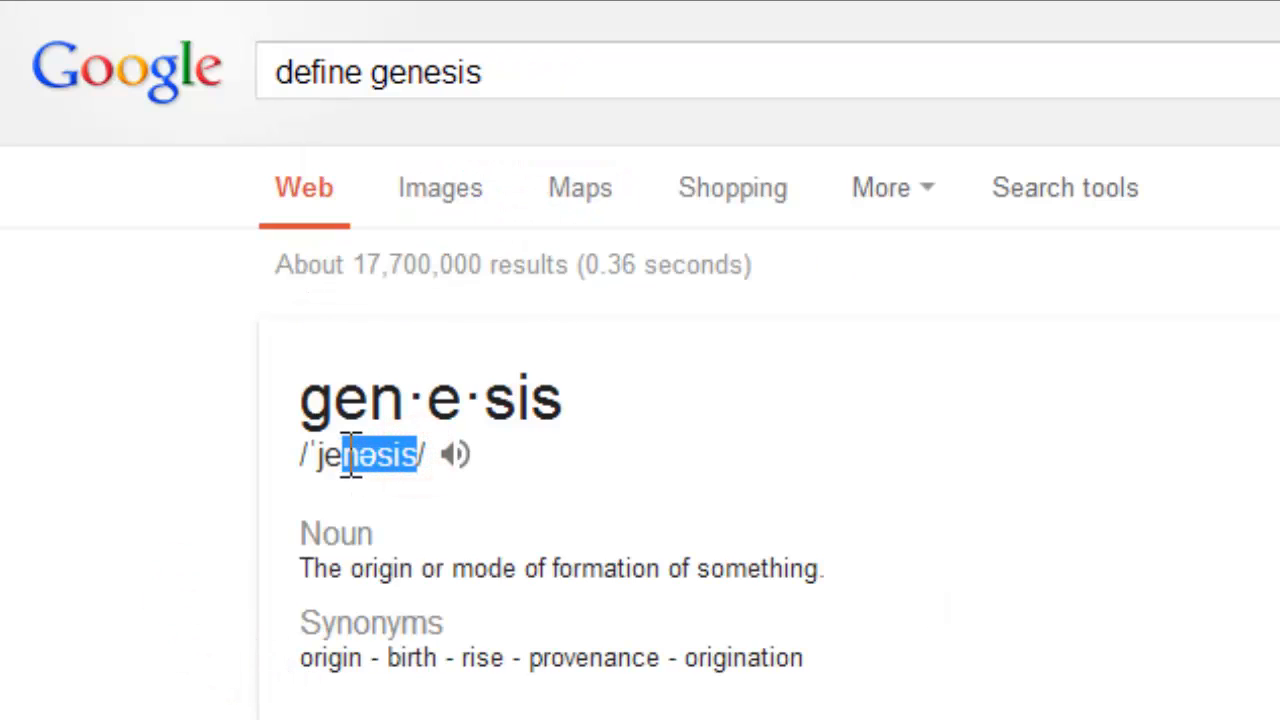
# Paste Google's phonetic pronunciation over the Genesis pronunciation as text only.
pyautogui.rightClick(376, 452)
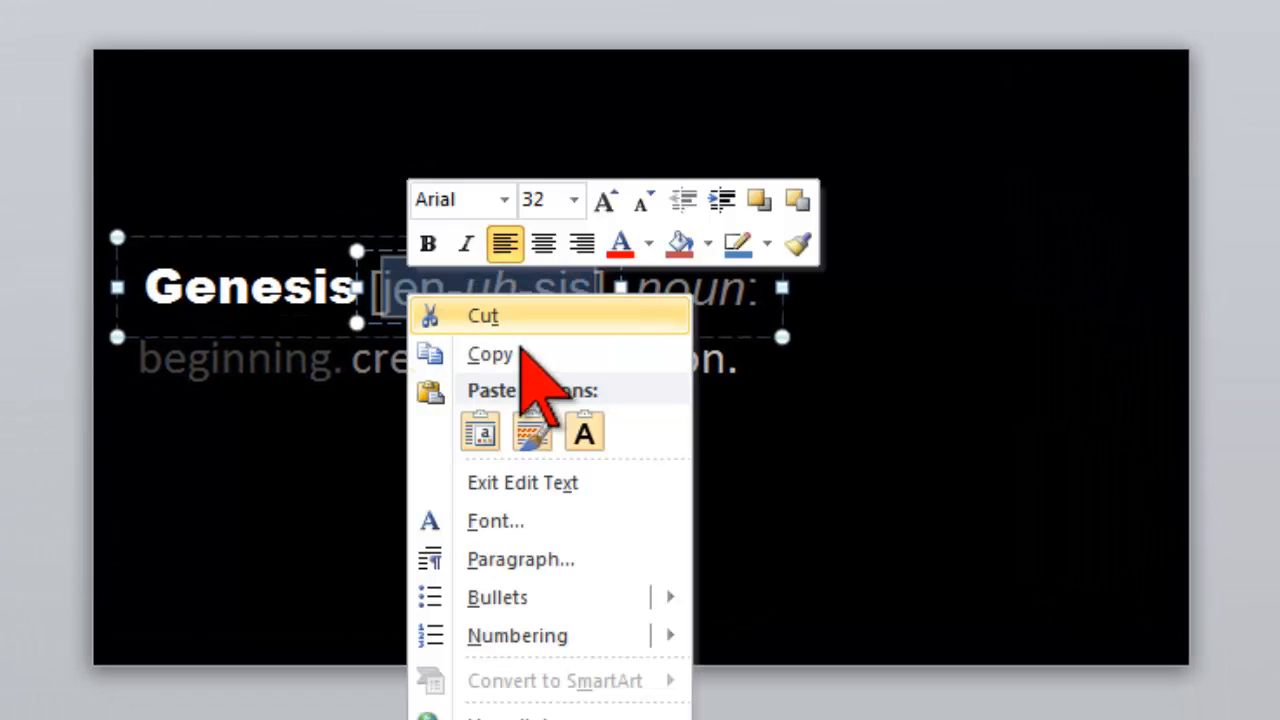
pyautogui.moveTo(584, 432)
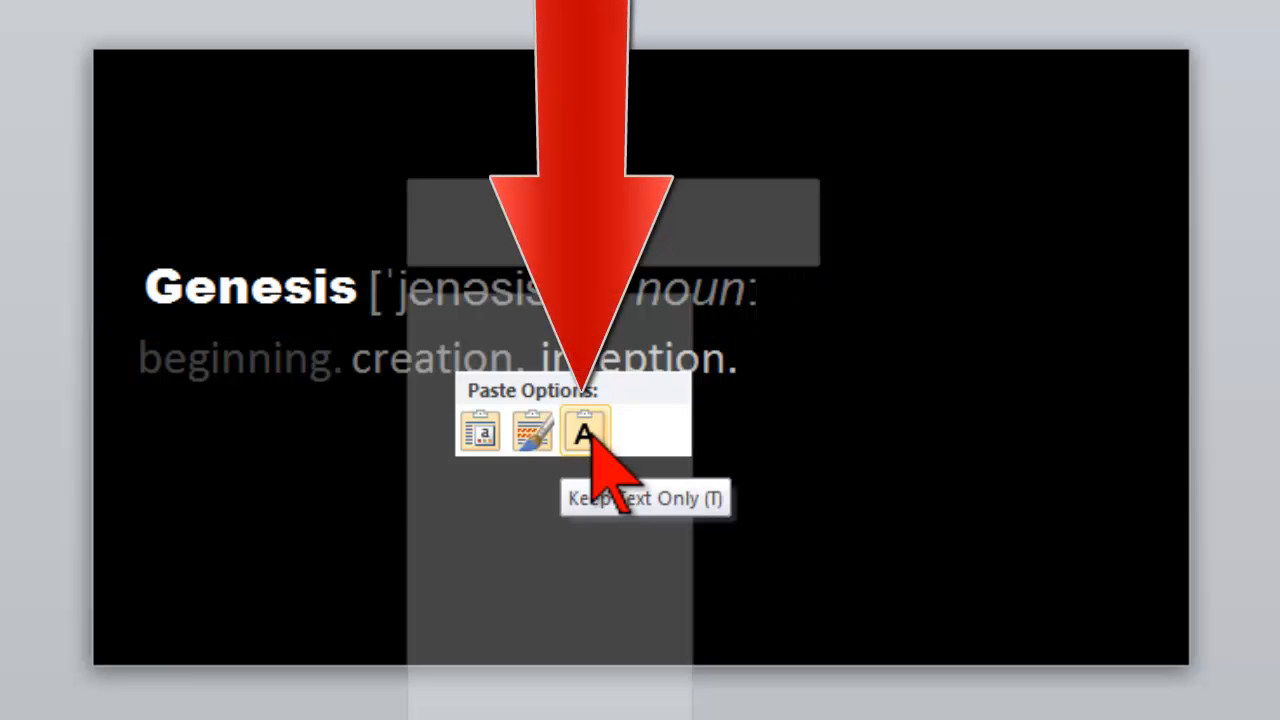
pyautogui.click(584, 432)
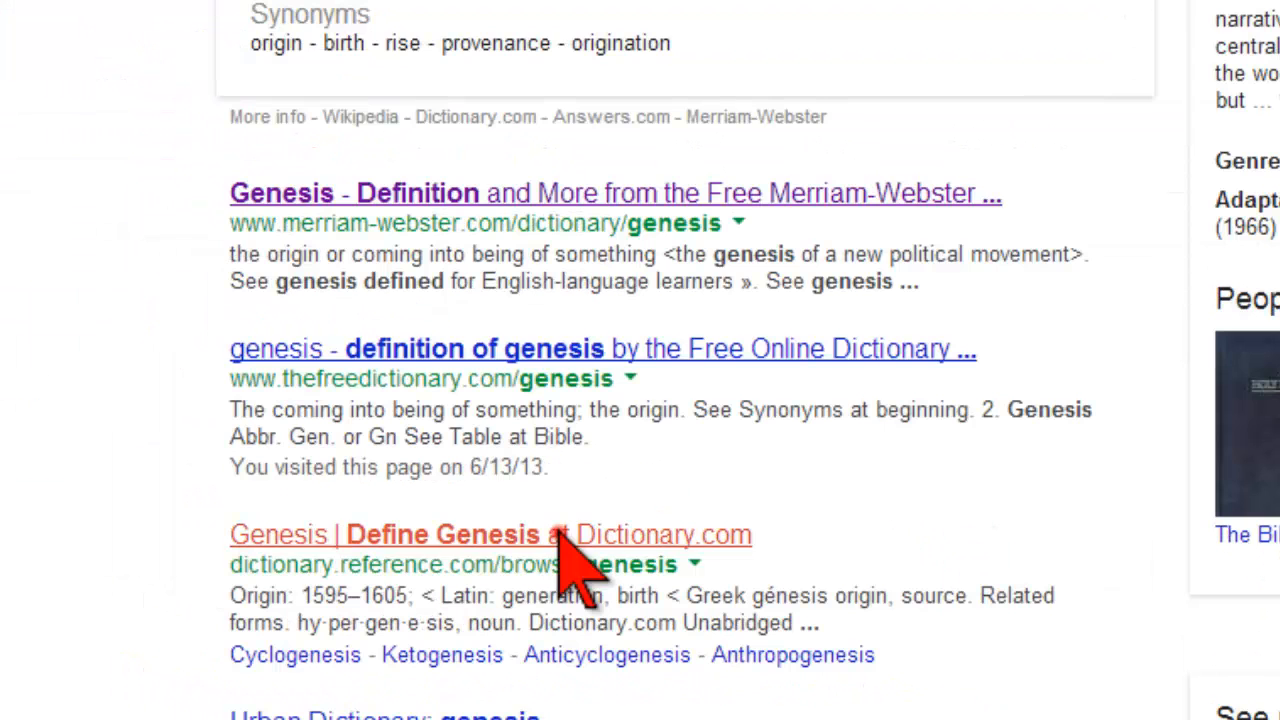
# View Dictionary.com's genesis entry with the jen-uh-sis pronunciation and origin definition.
pyautogui.click(492, 532)
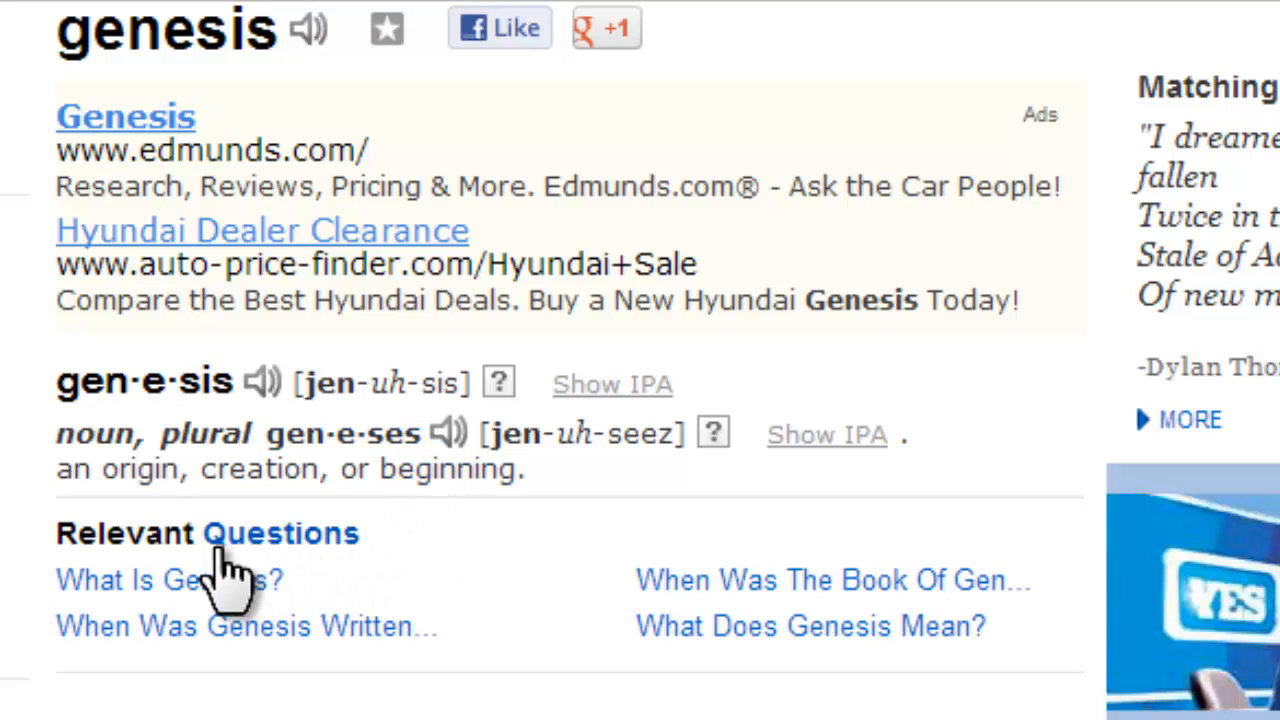
pyautogui.scroll(-3)
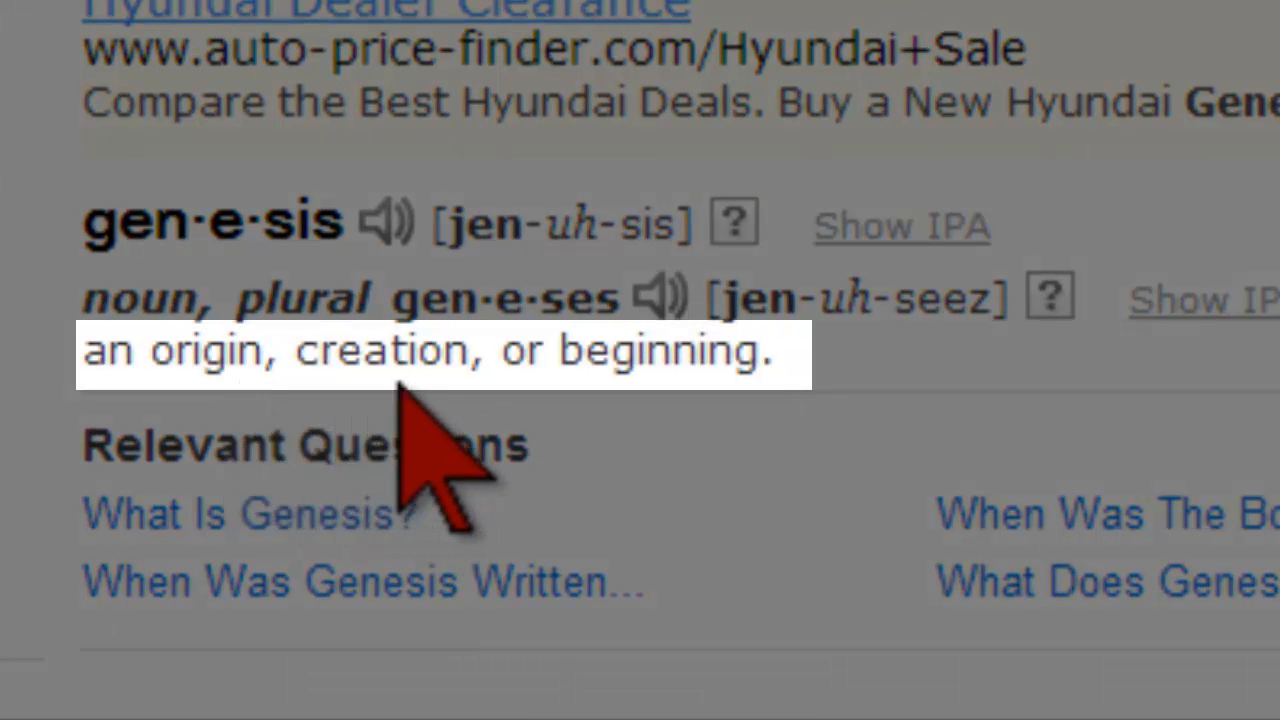
pyautogui.moveTo(620, 470)
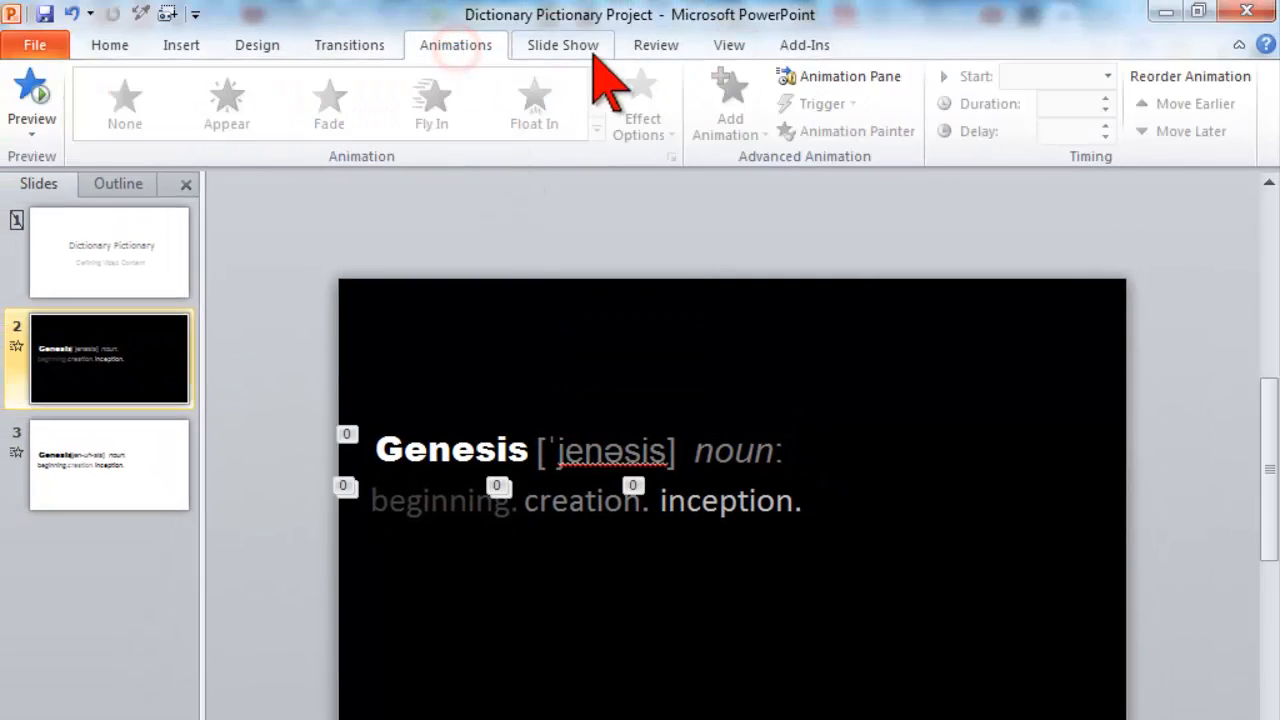
# Show the Animation Pane and review the white and black Genesis slides.
pyautogui.click(838, 76)
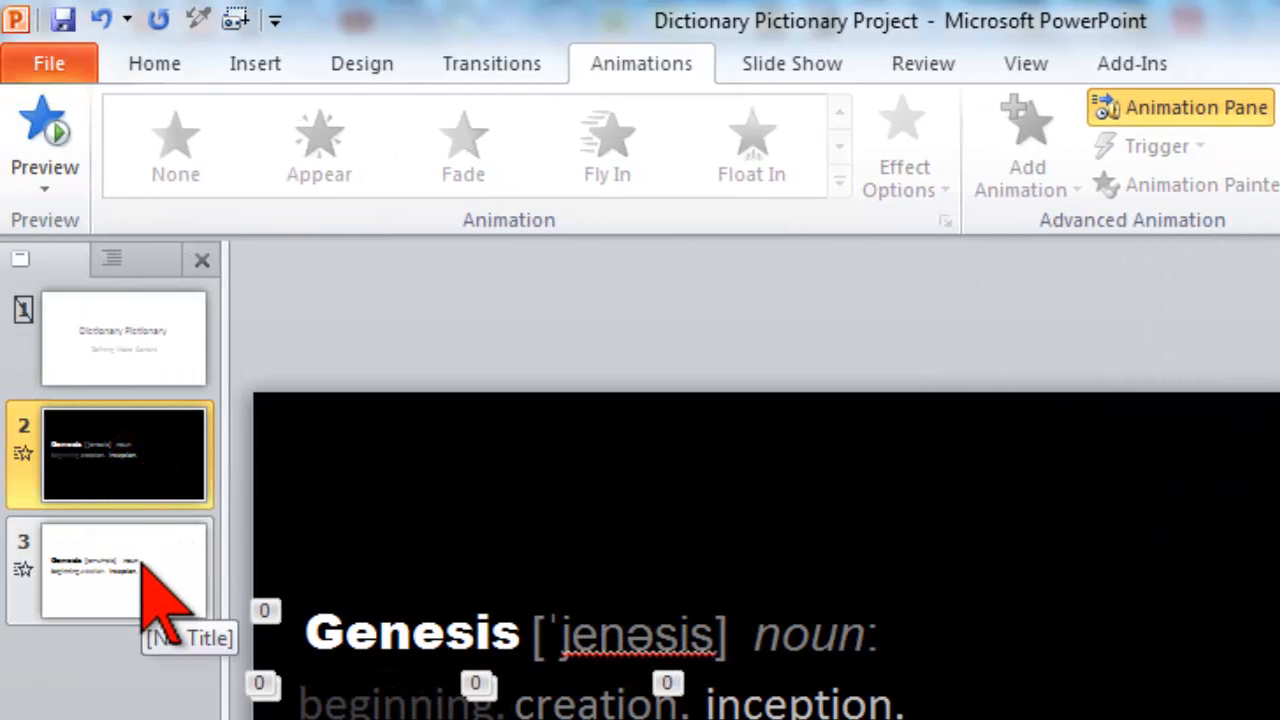
pyautogui.click(124, 570)
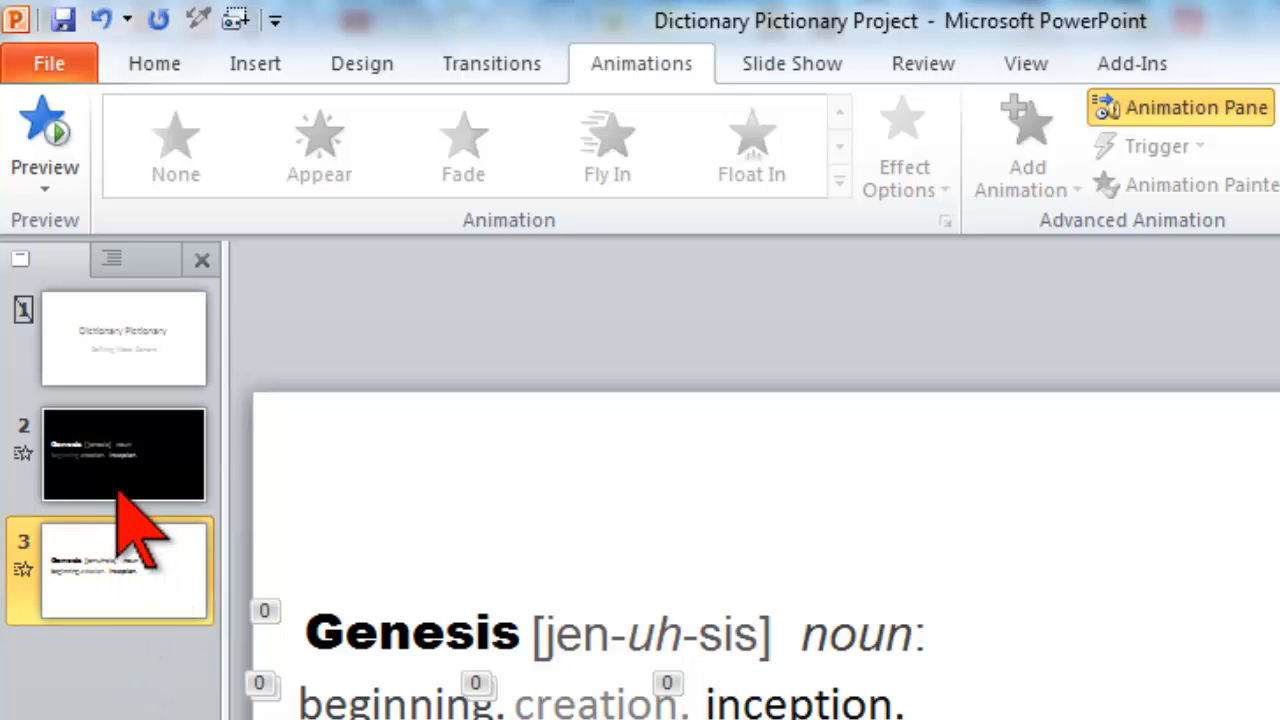
pyautogui.click(124, 454)
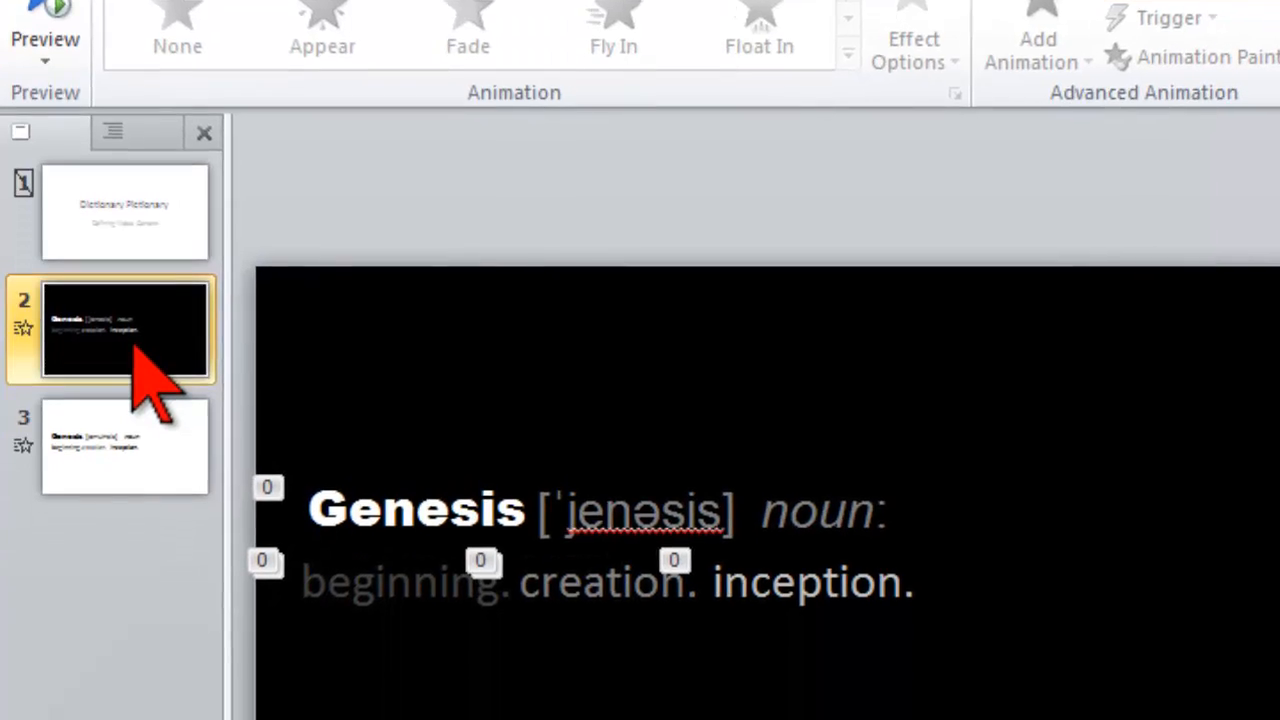
# Delete the title slide and the white Genesis slide, keeping only the black one.
pyautogui.click(124, 210)
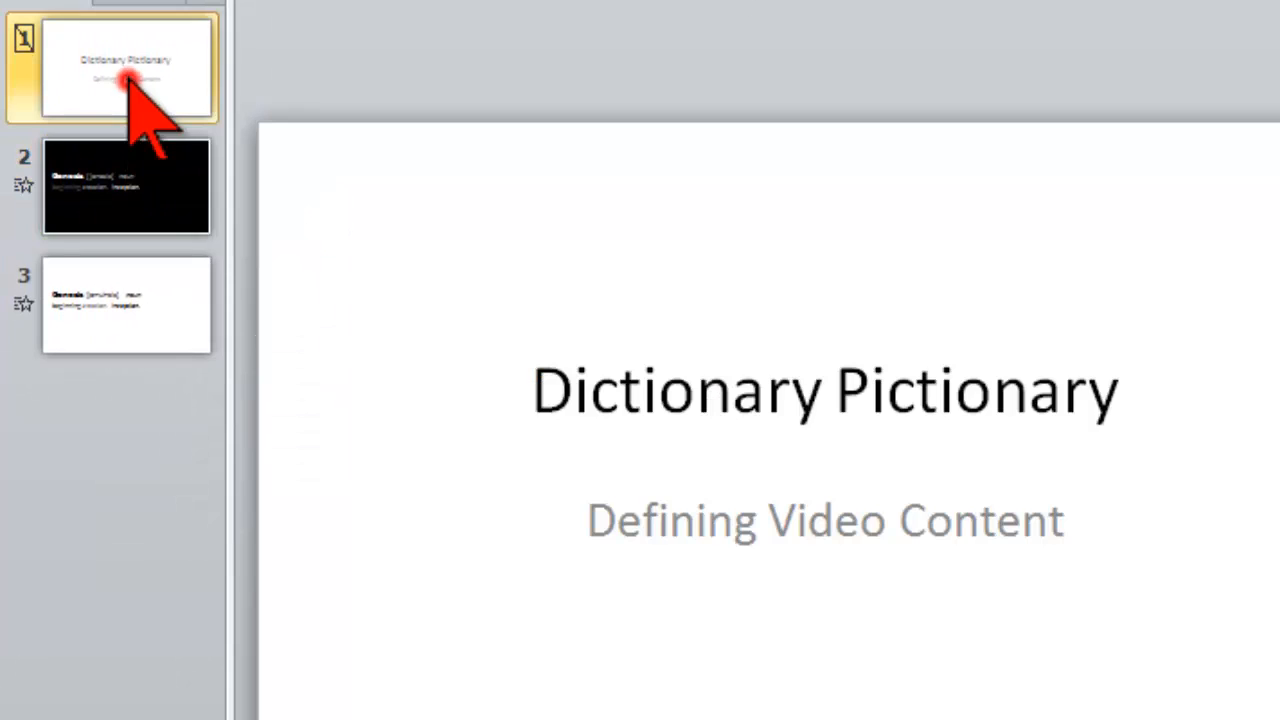
pyautogui.click(126, 304)
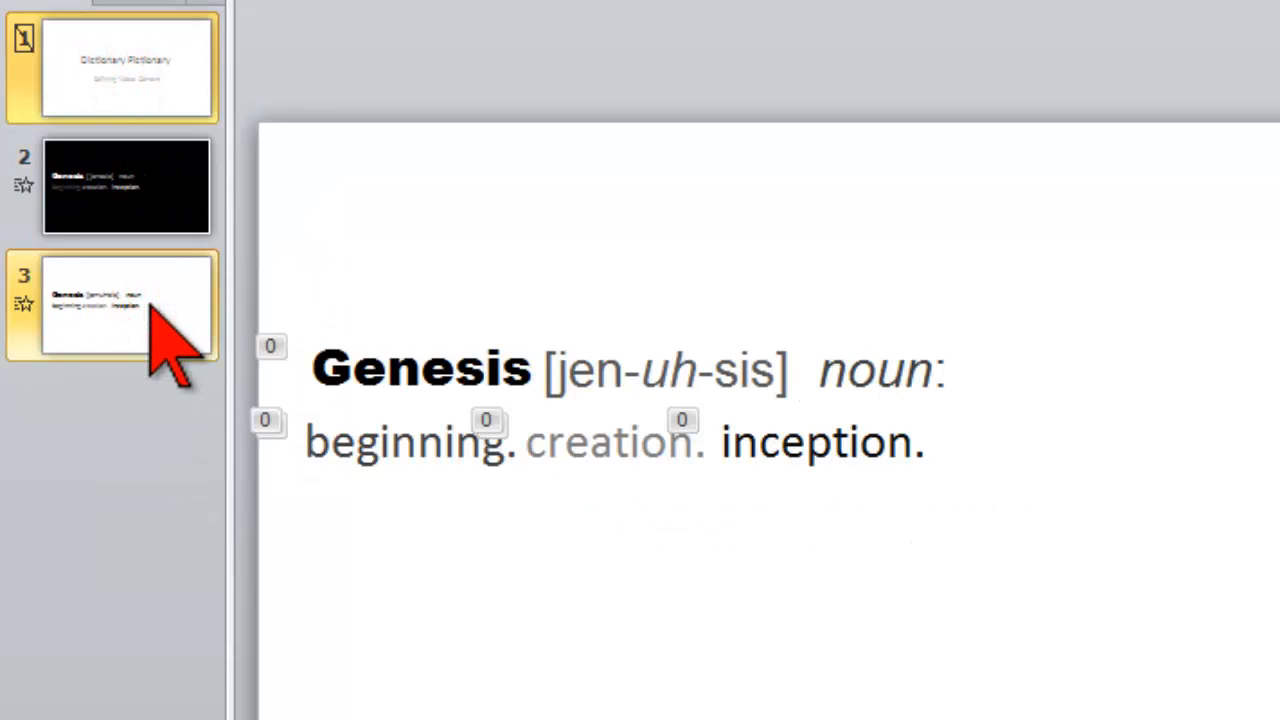
pyautogui.rightClick(124, 304)
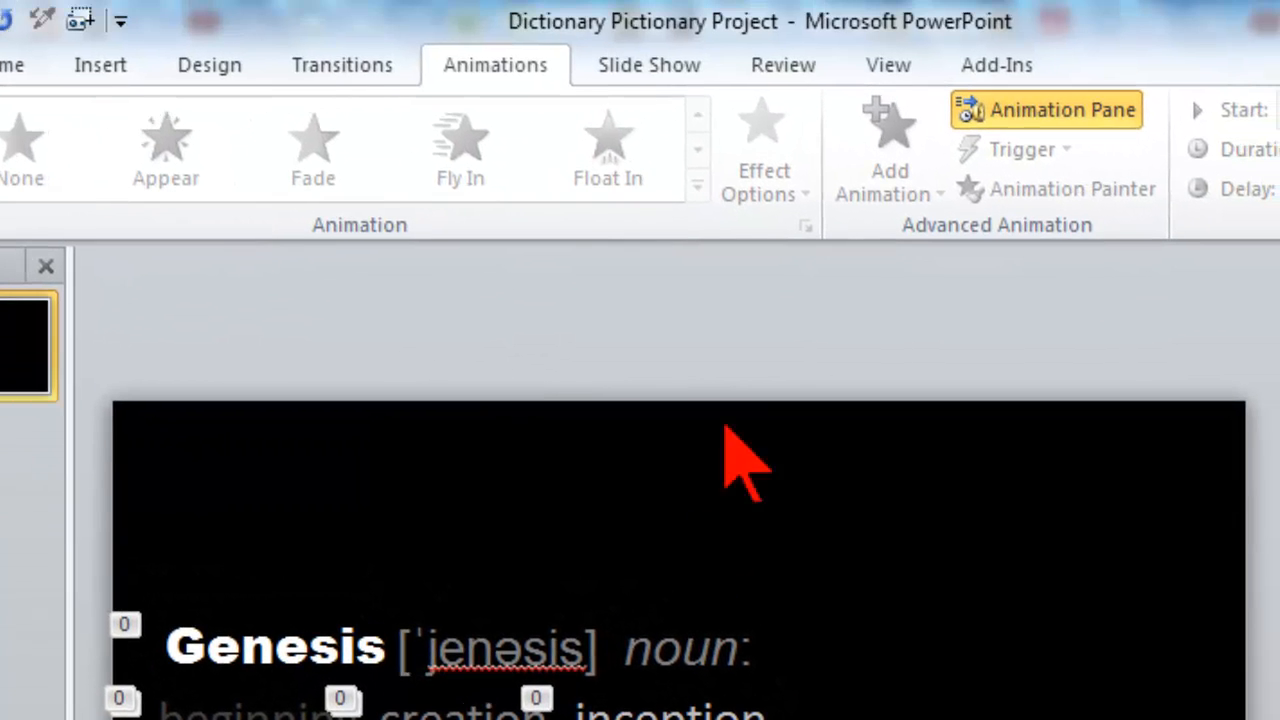
pyautogui.click(648, 64)
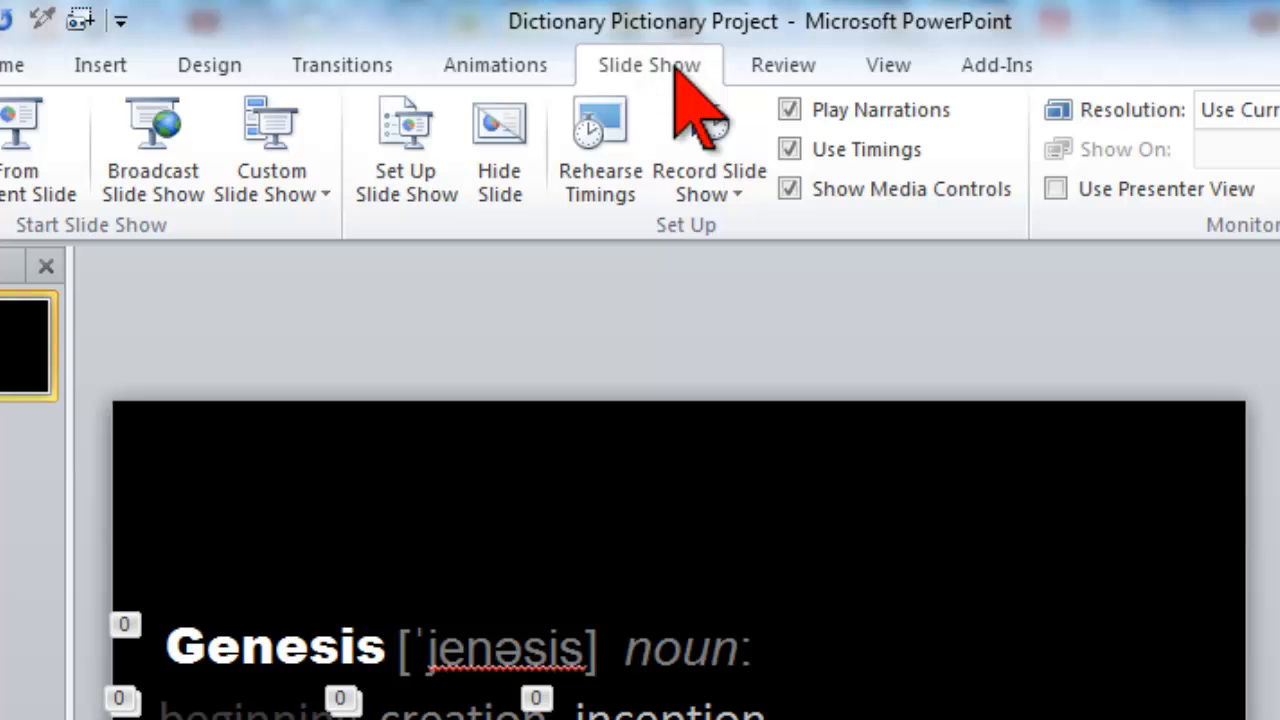
# Record Slide Show to give the Genesis slide a nine-second timing.
pyautogui.click(708, 140)
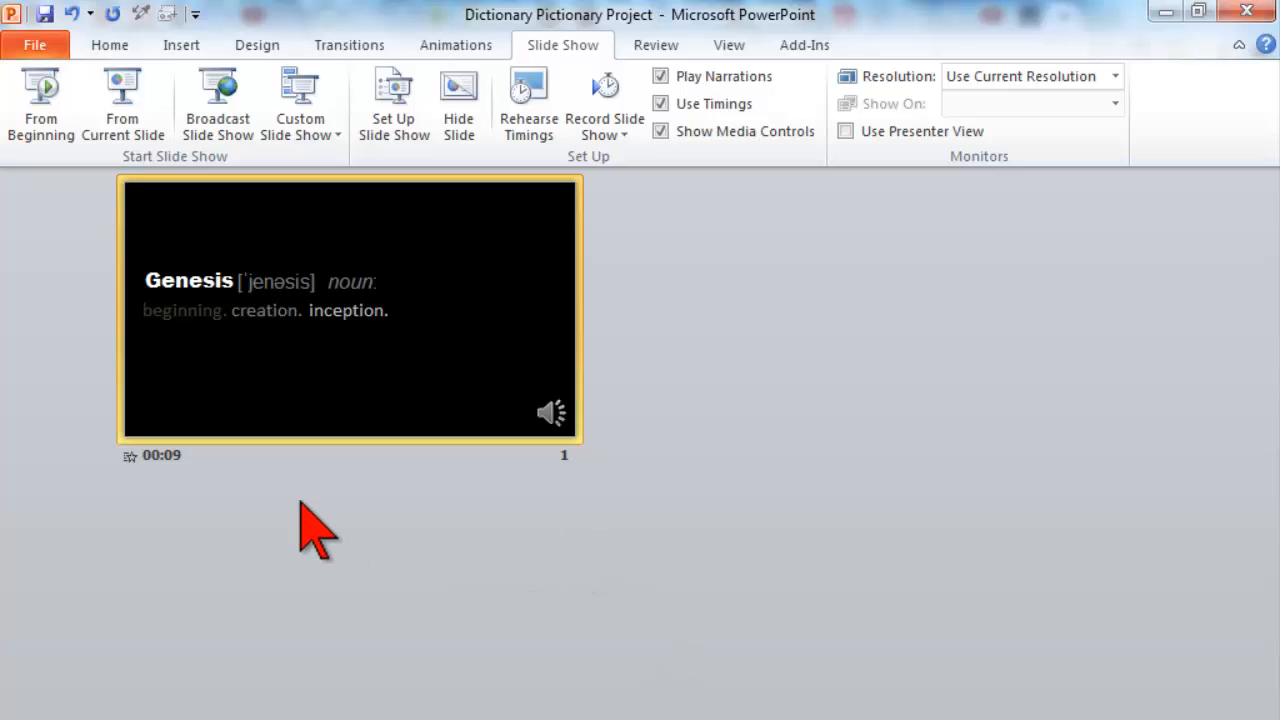
pyautogui.click(36, 44)
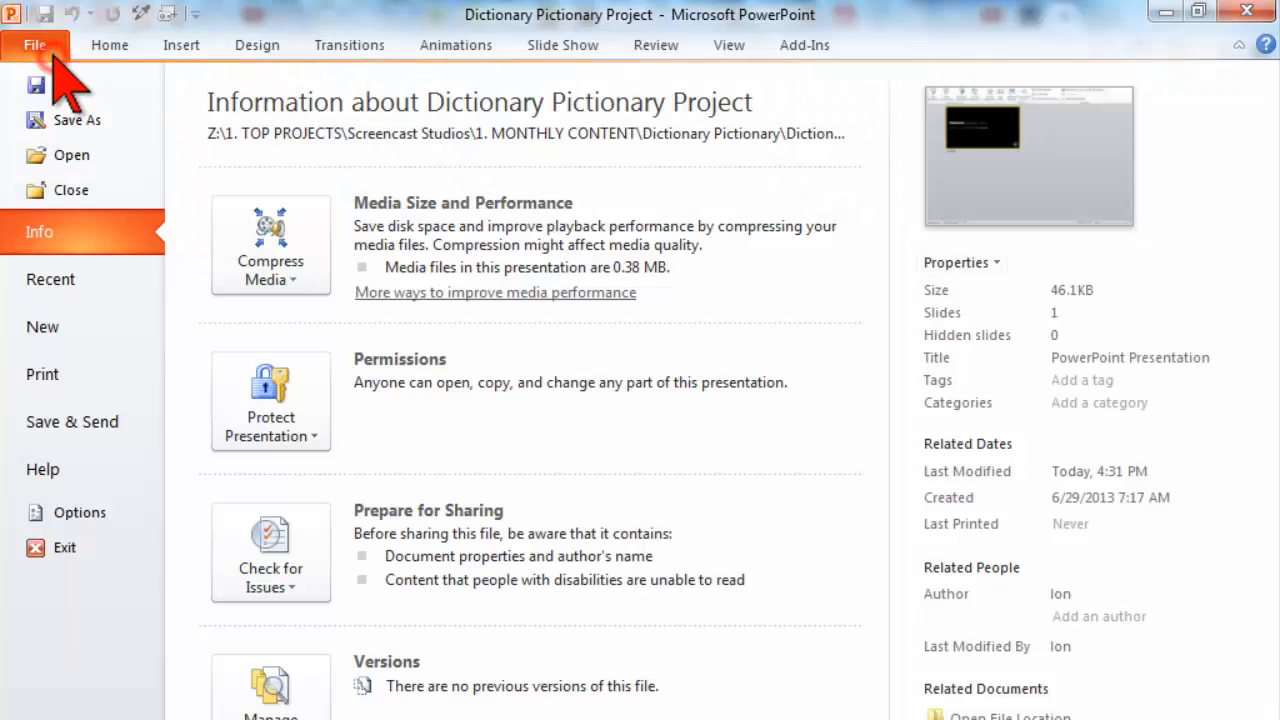
# Create a Windows Media Video of the deck via Save & Send > Create a Video and save it.
pyautogui.click(72, 420)
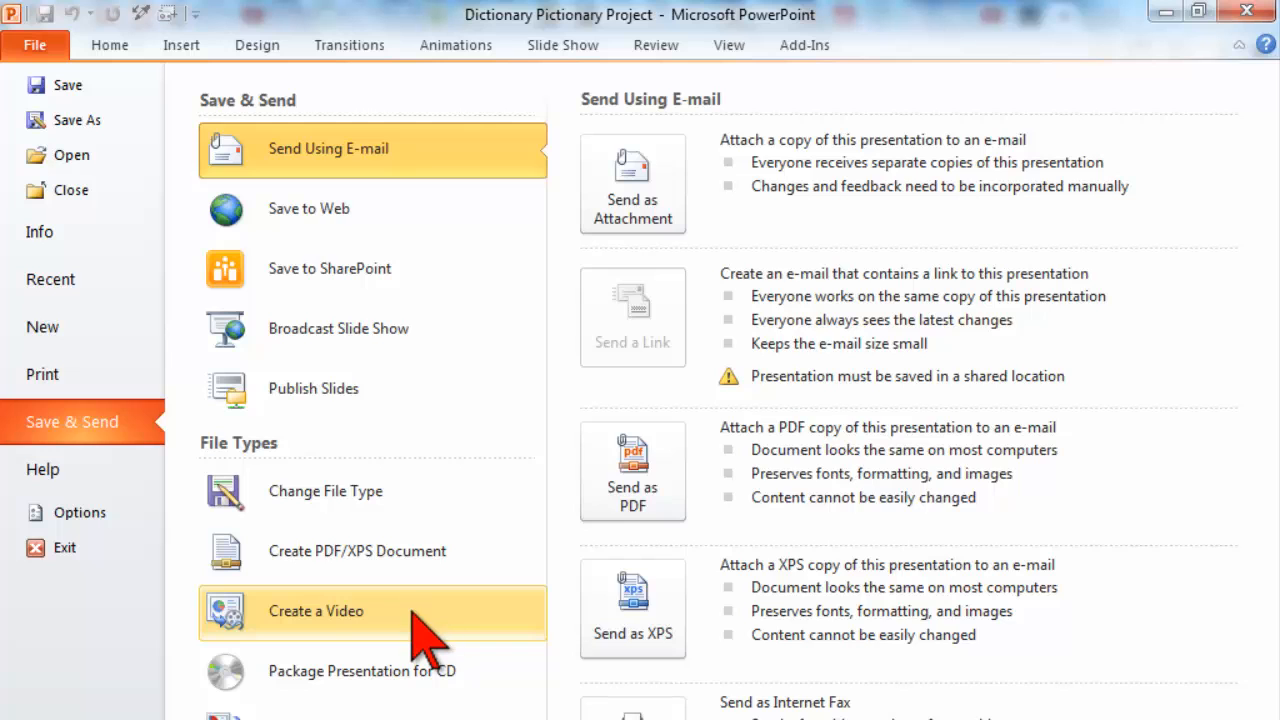
pyautogui.click(316, 612)
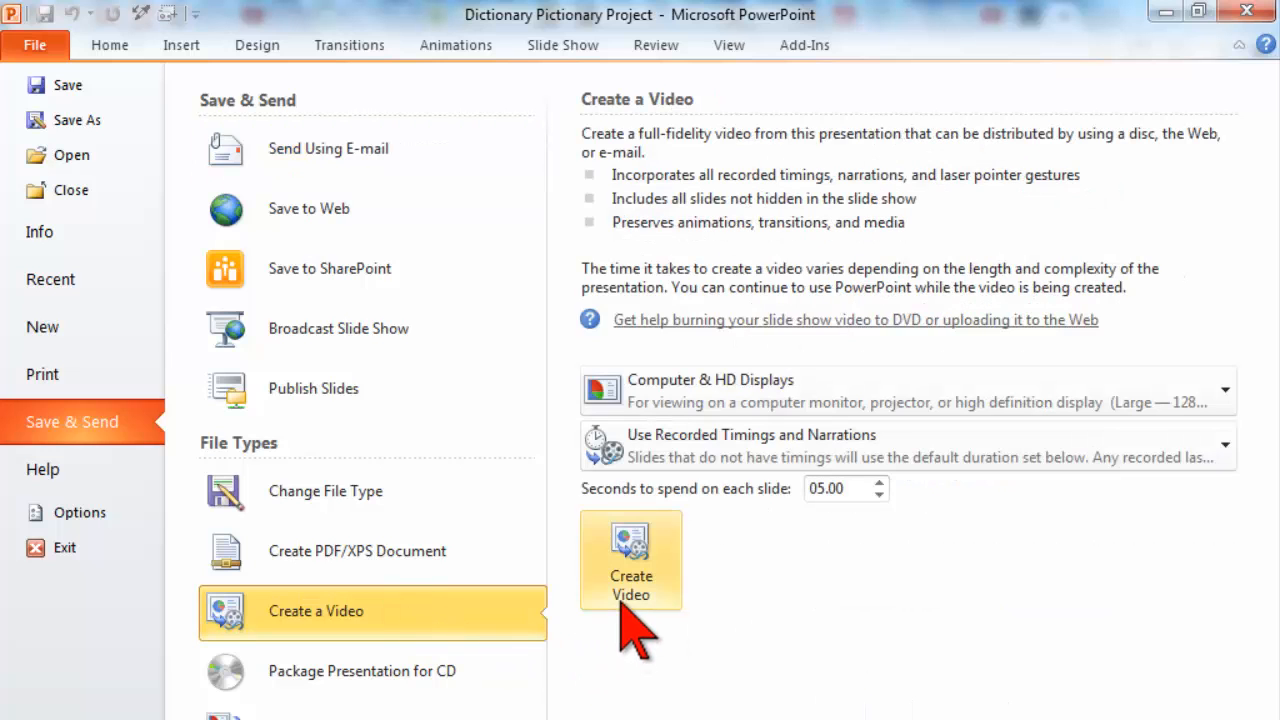
pyautogui.click(632, 560)
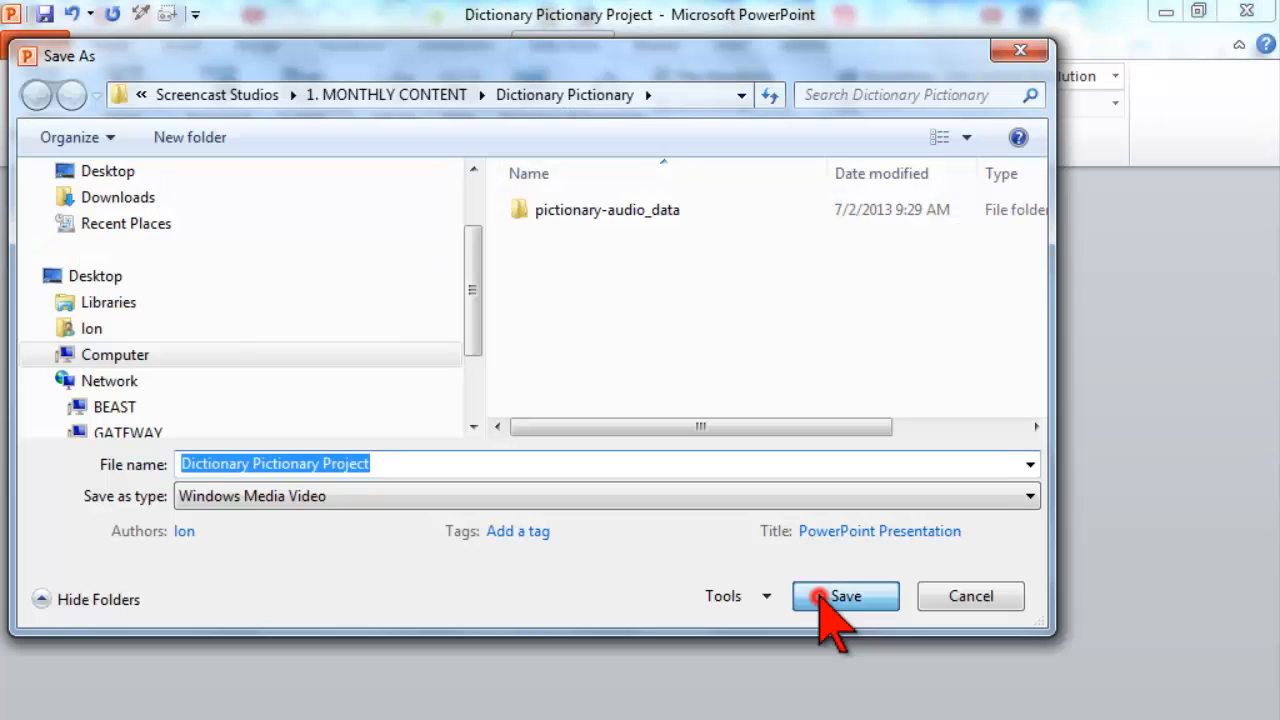
pyautogui.click(844, 596)
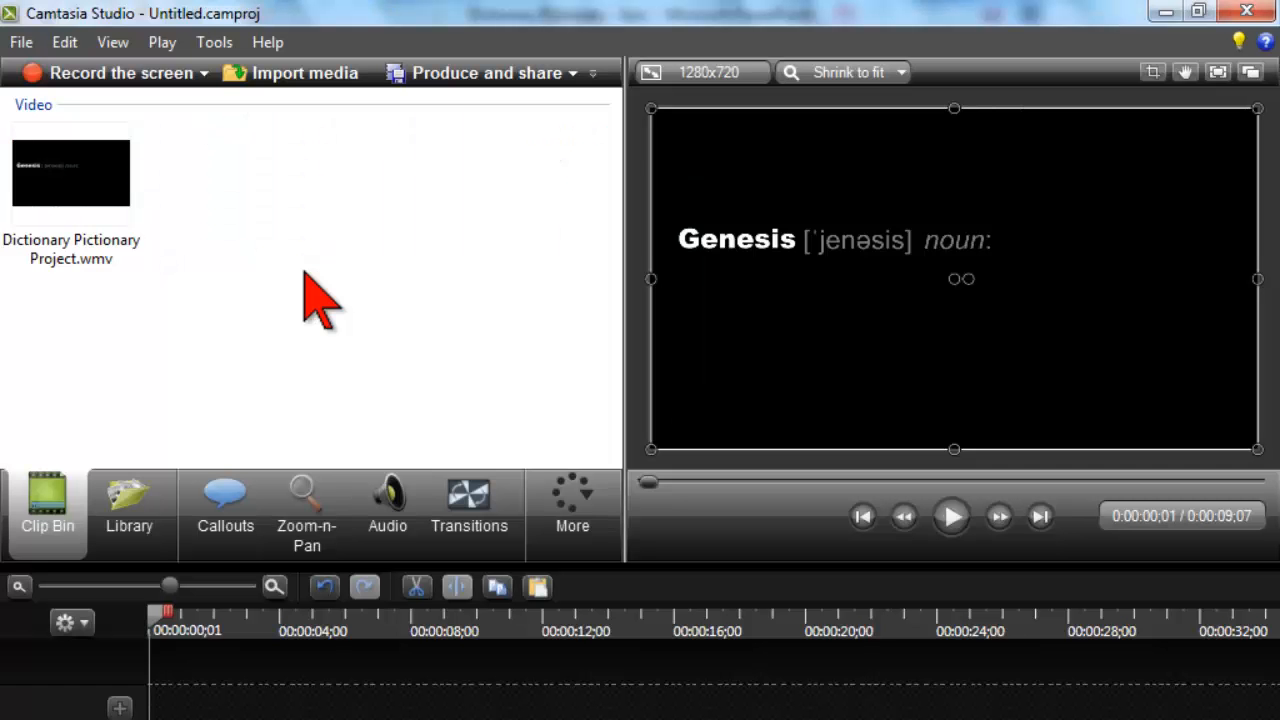
# Put the Dictionary Pictionary Project .wmv on the timeline over dark-skies-of-doom and play it.
pyautogui.click(70, 180)
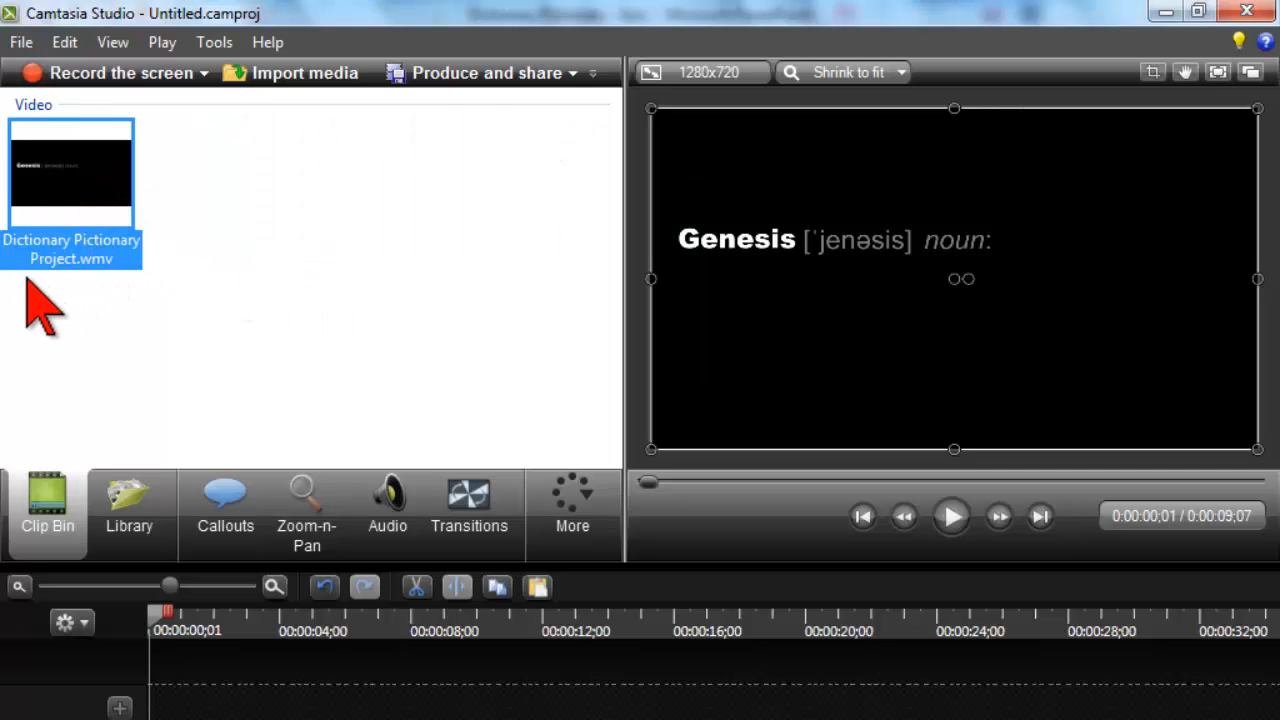
pyautogui.click(128, 510)
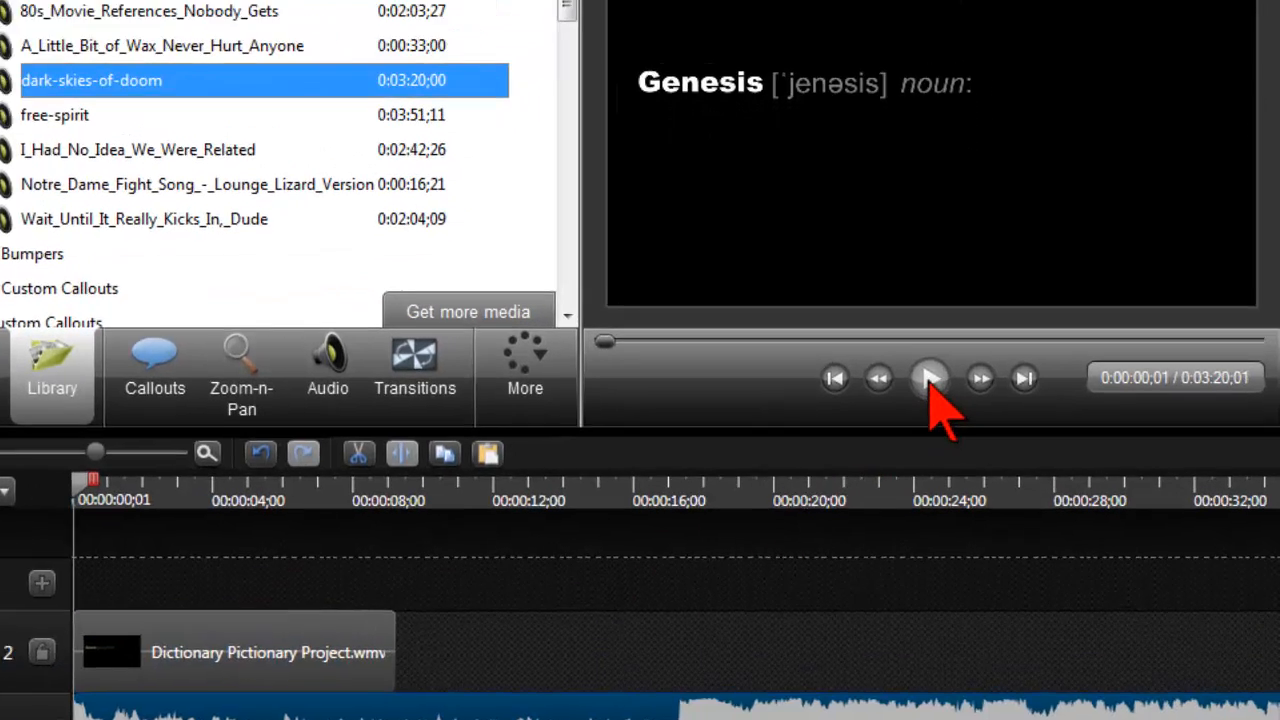
pyautogui.click(928, 378)
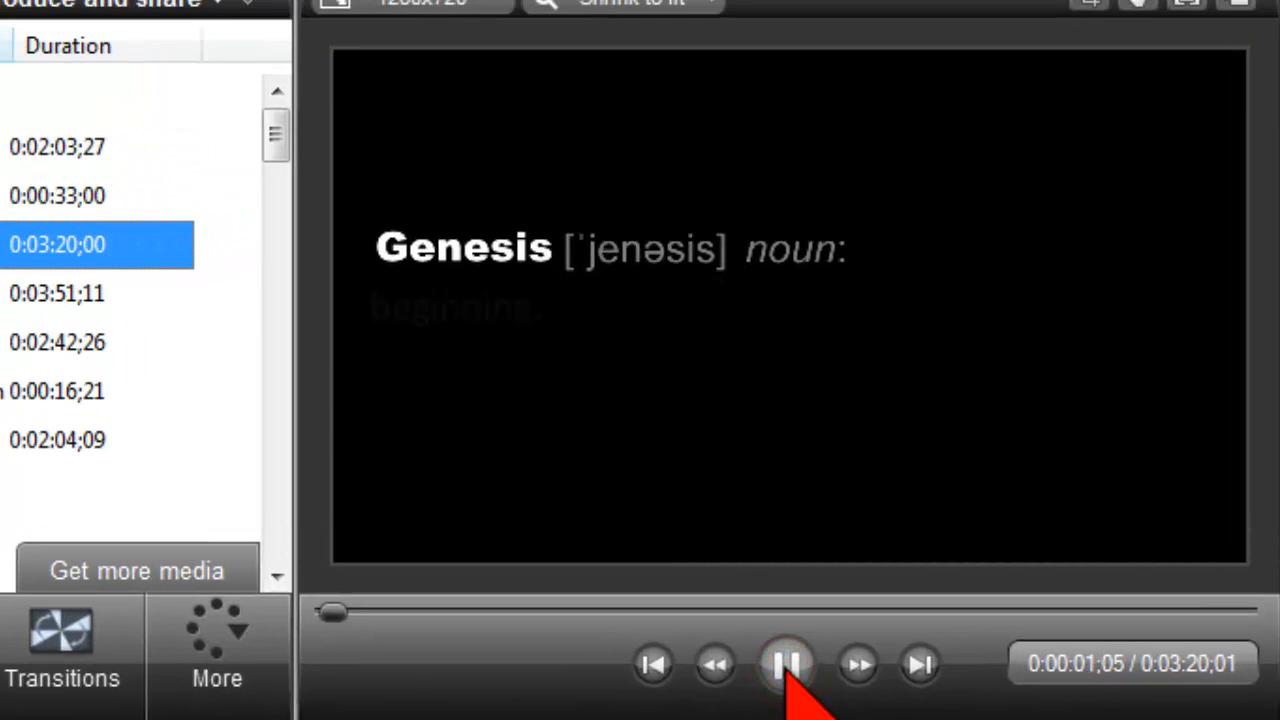
pyautogui.click(784, 664)
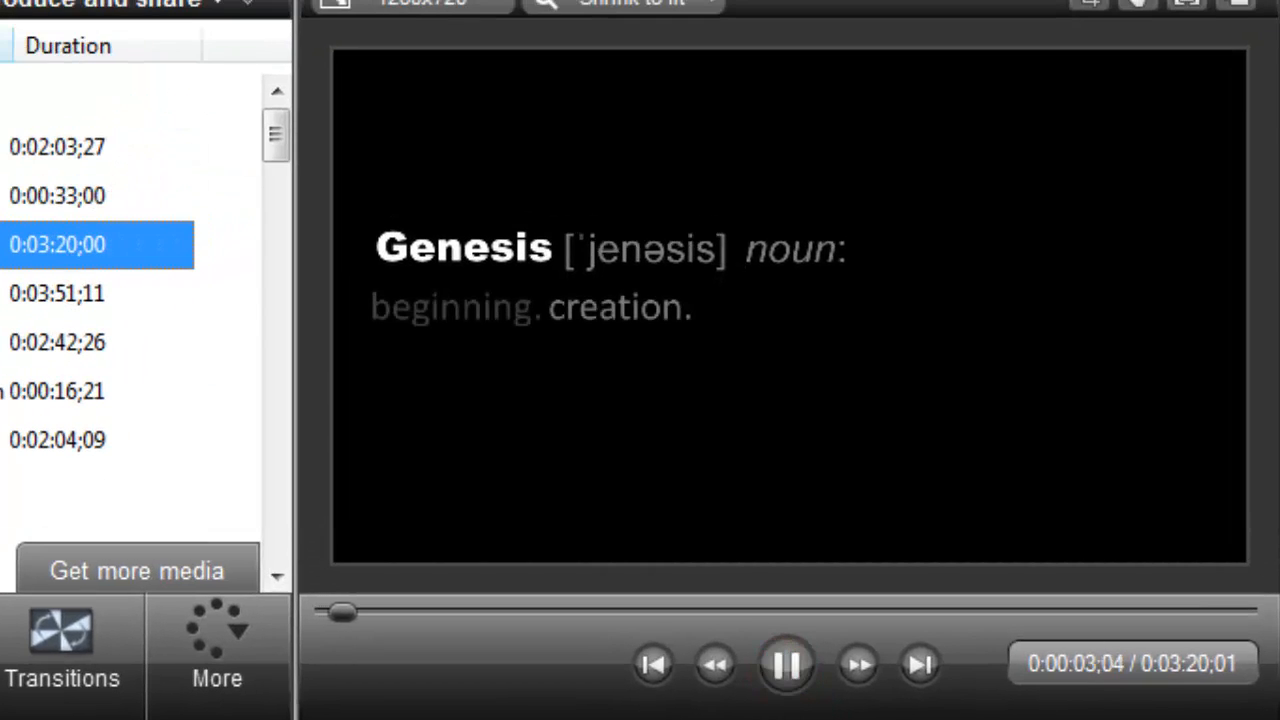